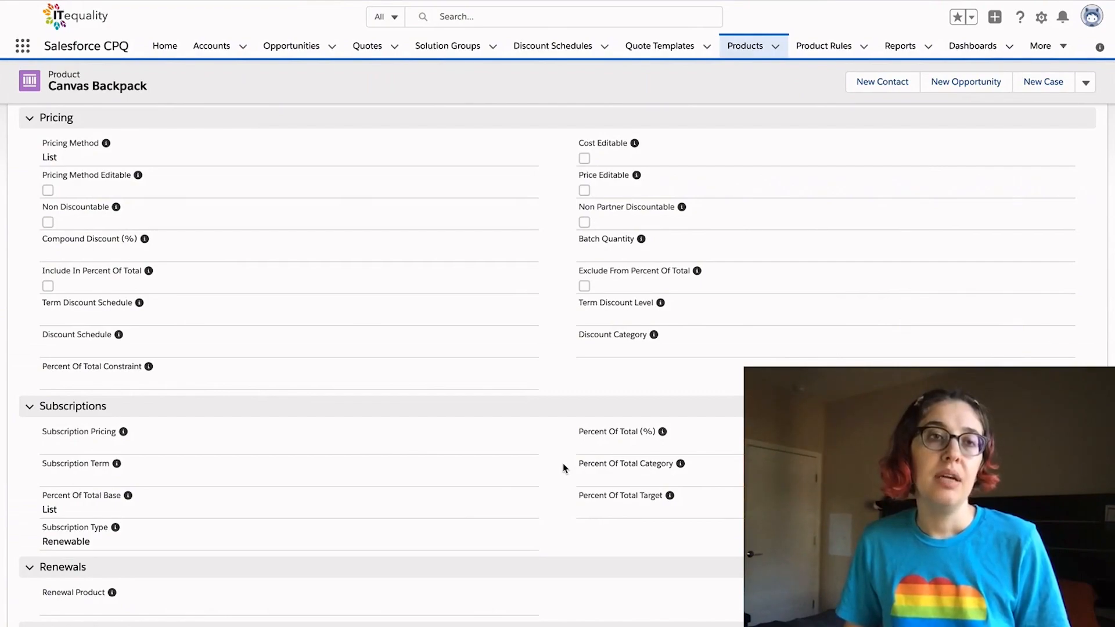
mouse_move(185, 235)
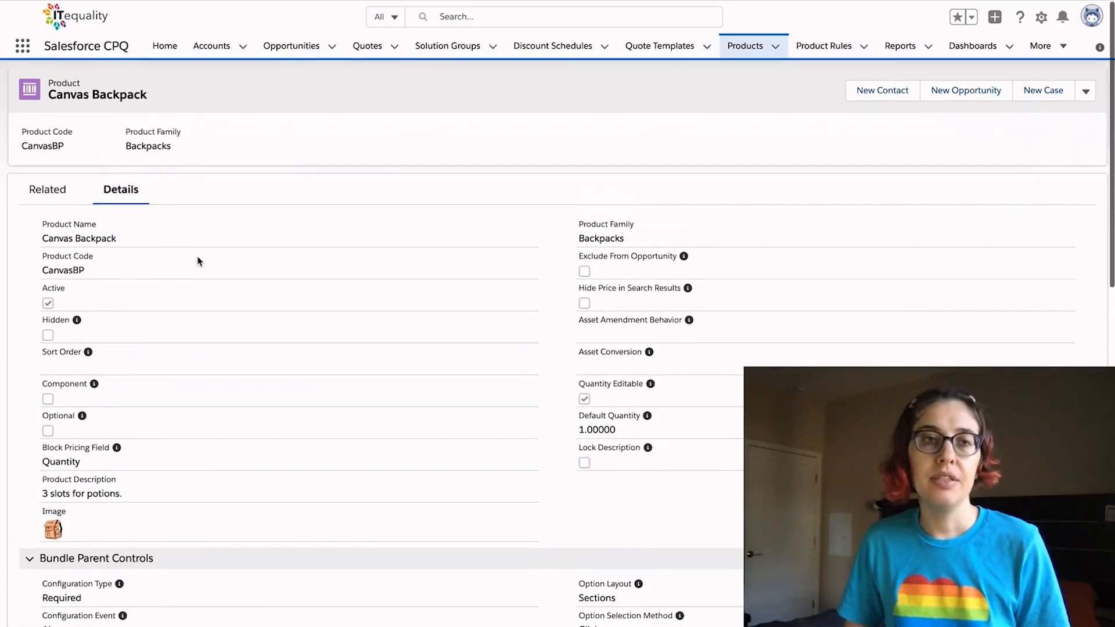
Browse the Canvas Backpack's related records, then return to its detail fields.
left_click(48, 190)
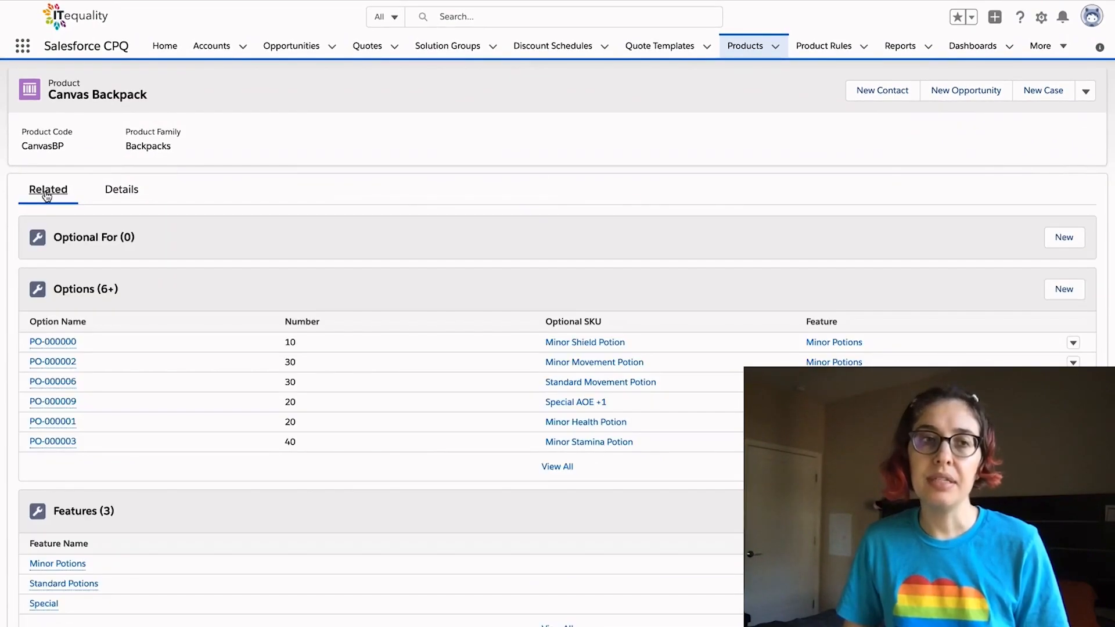
scroll("down", 3)
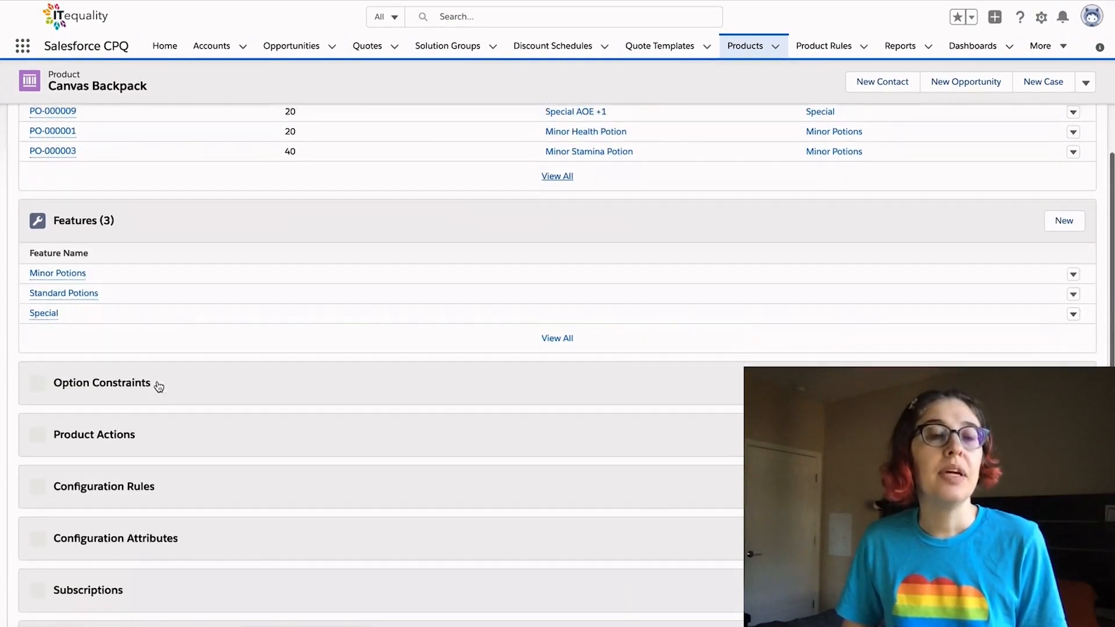
scroll("down", 3)
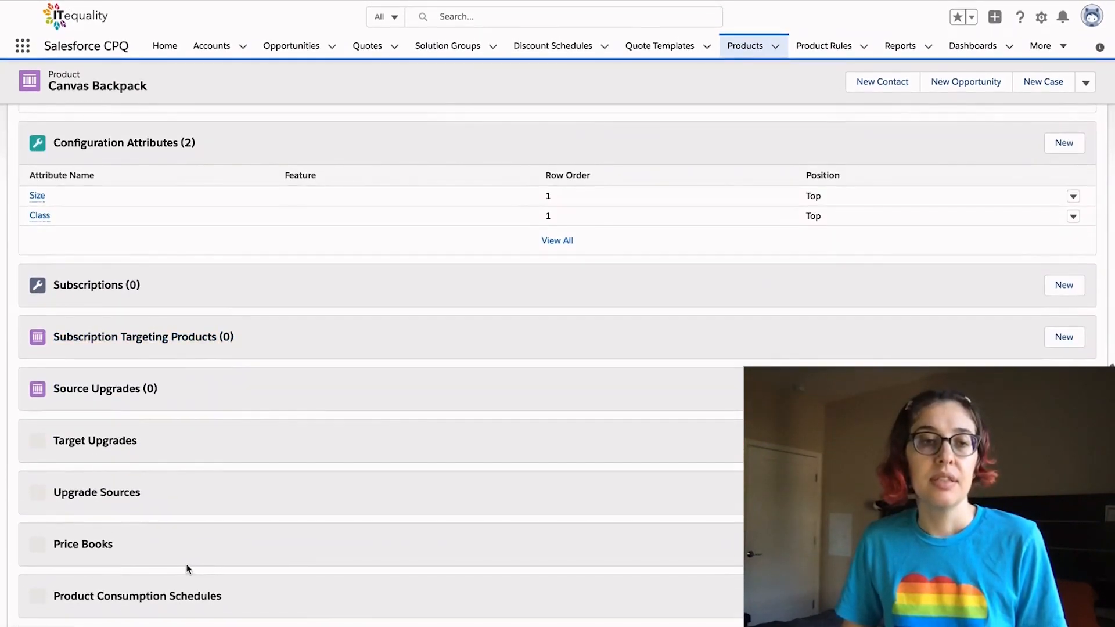
scroll("down", 3)
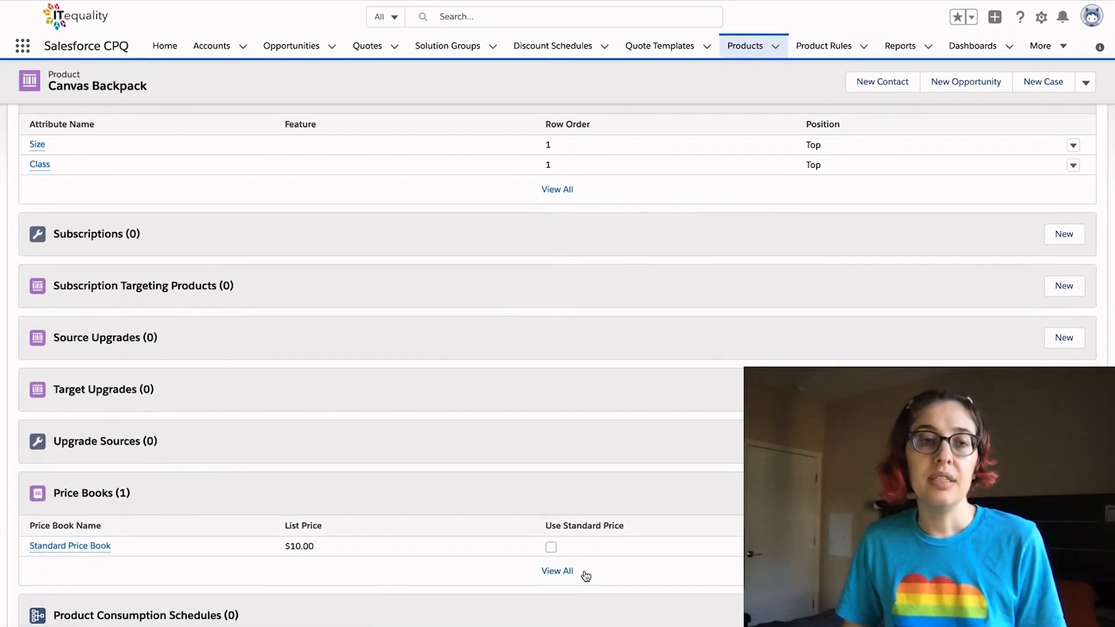
mouse_move(230, 570)
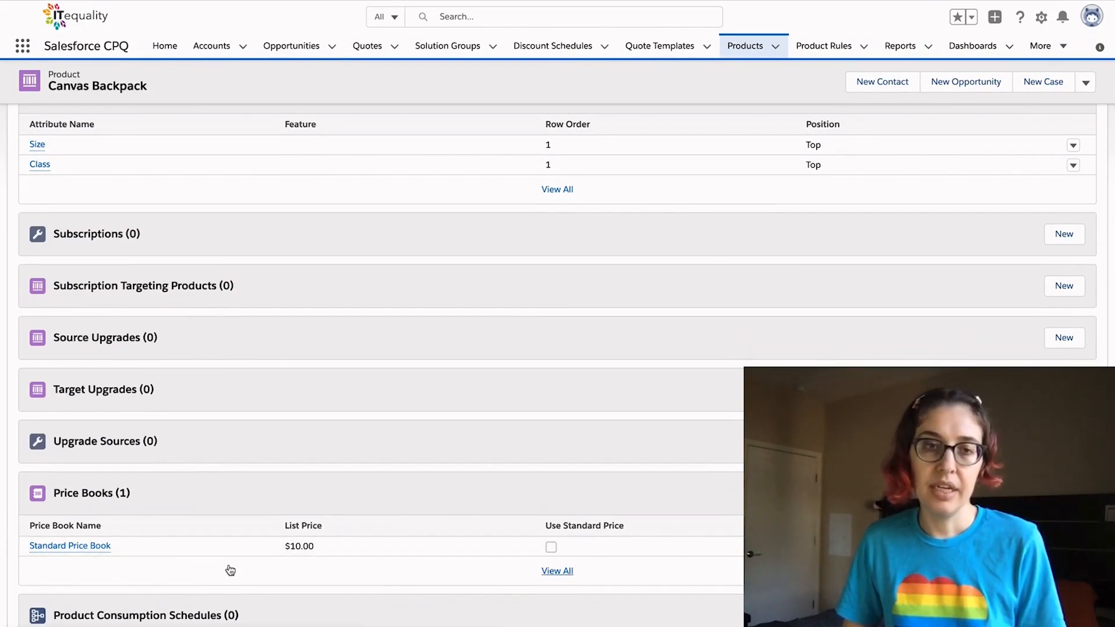
mouse_move(315, 557)
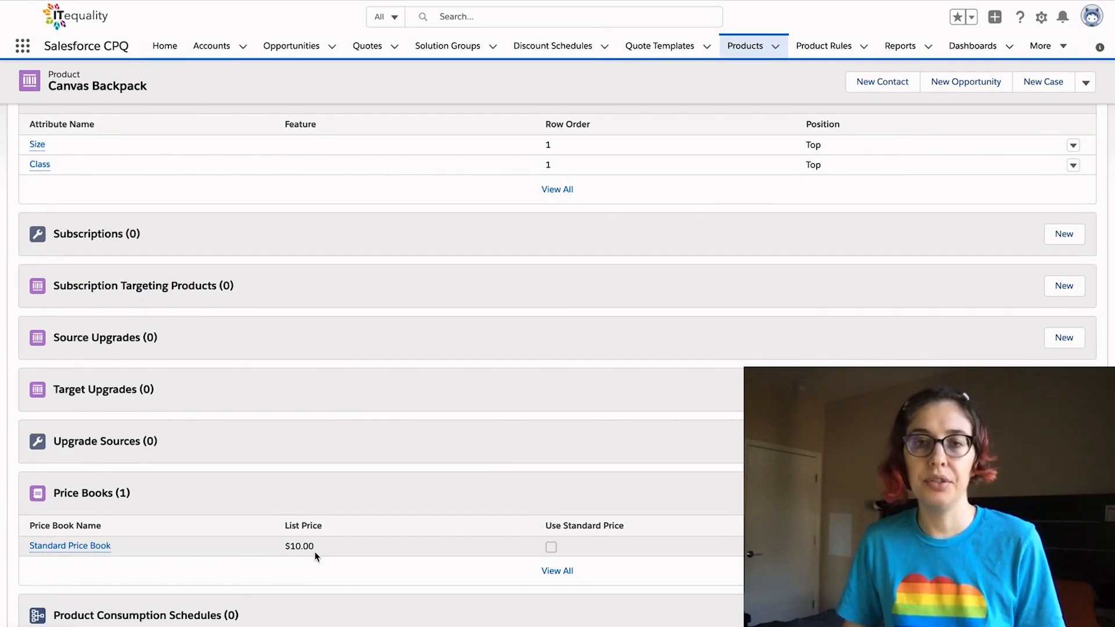
scroll("up", 3)
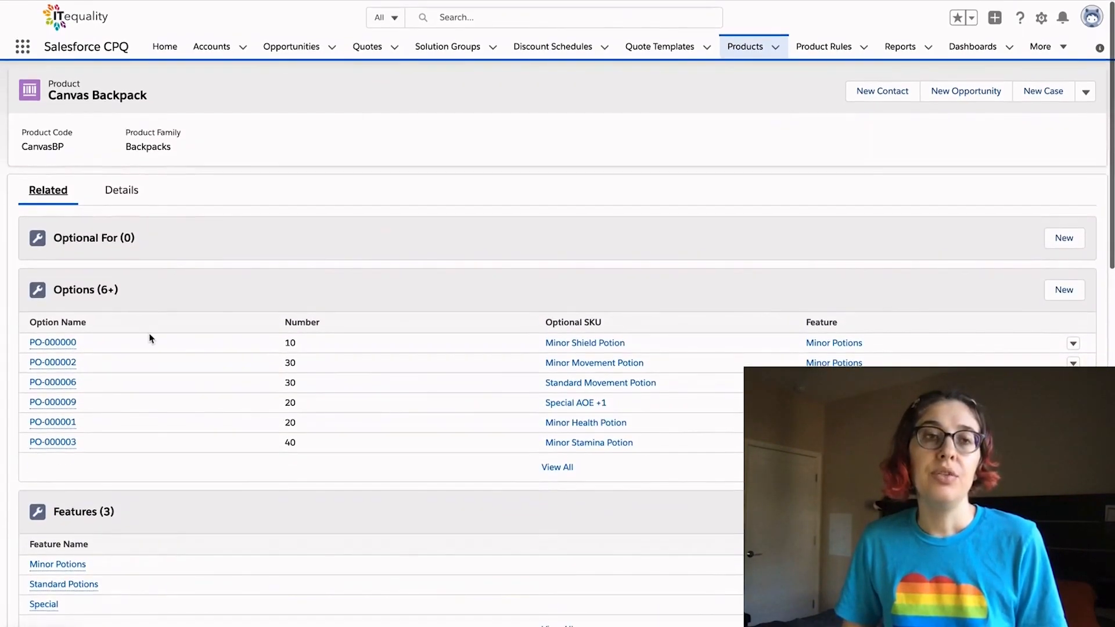
left_click(121, 190)
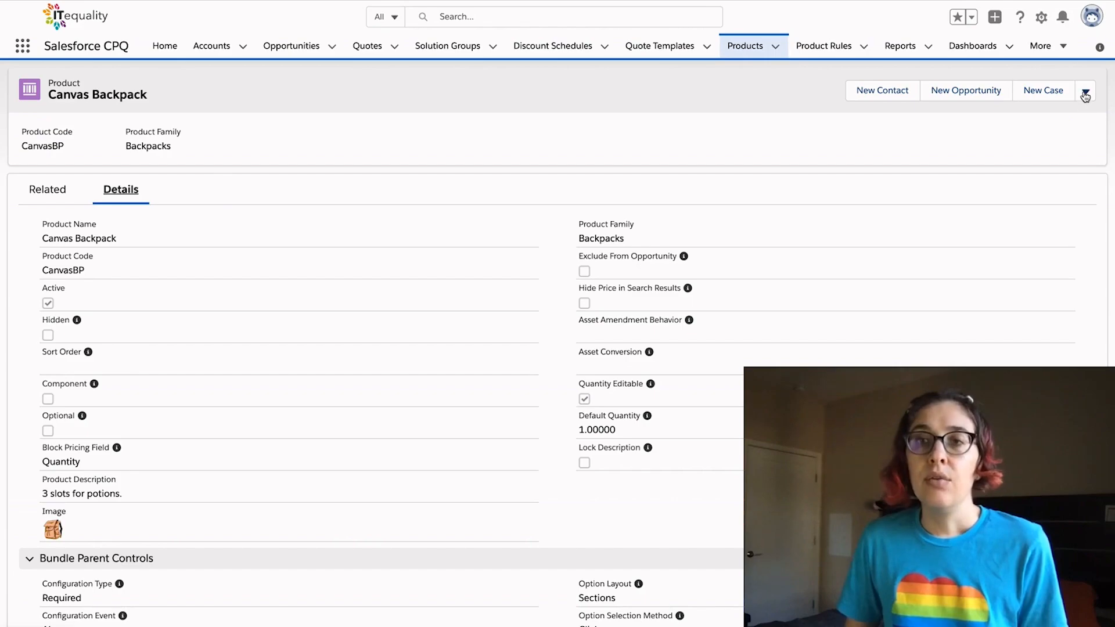
Edit the Canvas Backpack and show the Subscription Pricing choices.
left_click(1084, 93)
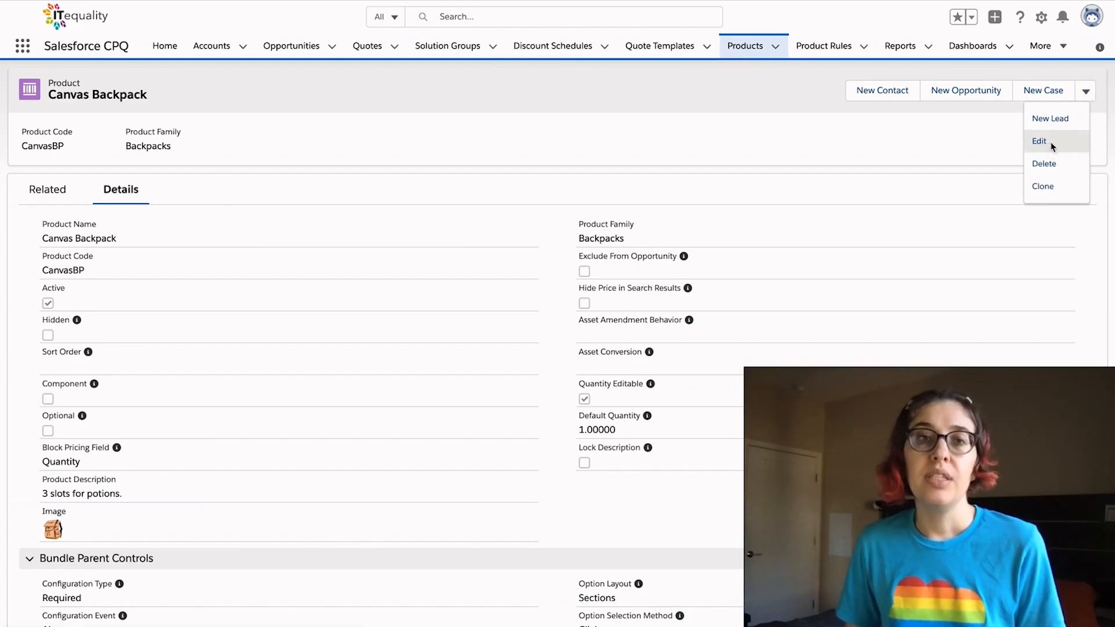
left_click(1039, 141)
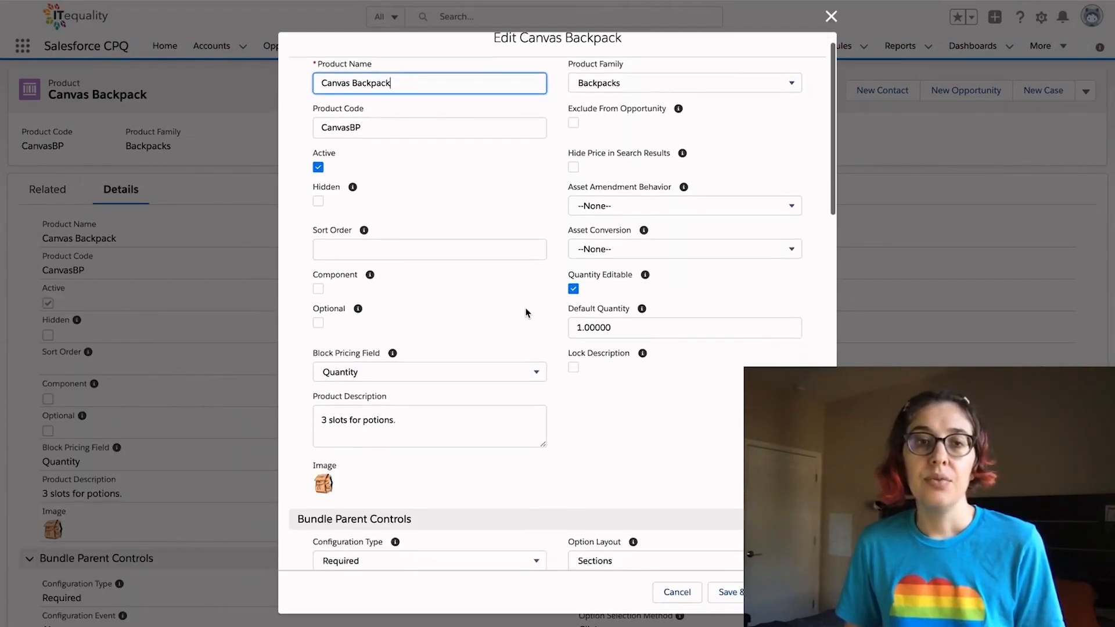
scroll("down", 3)
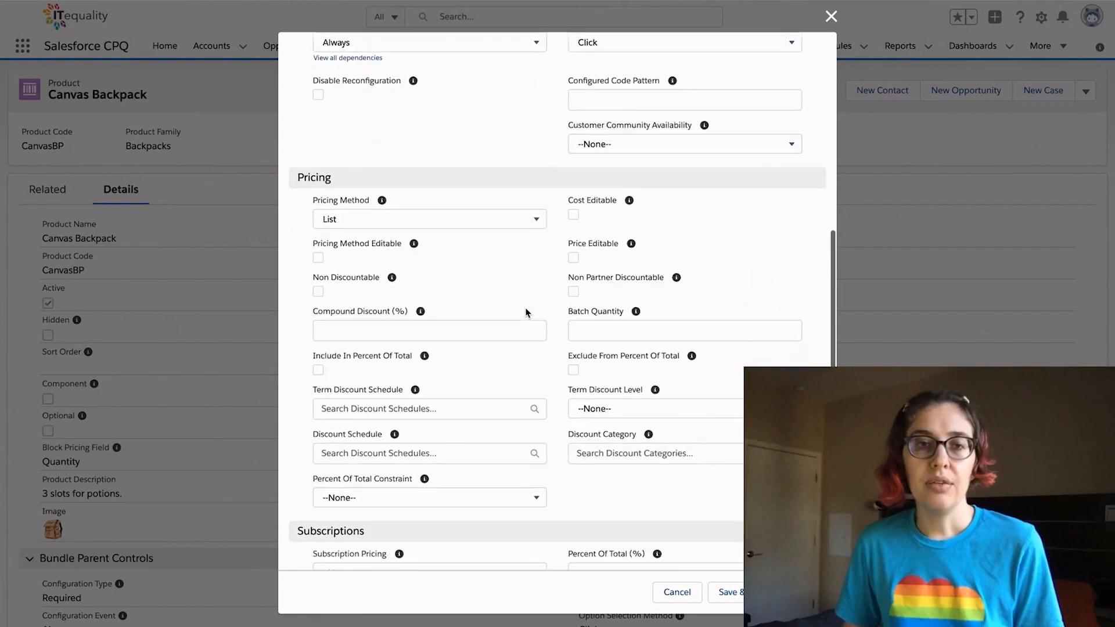
scroll("down", 3)
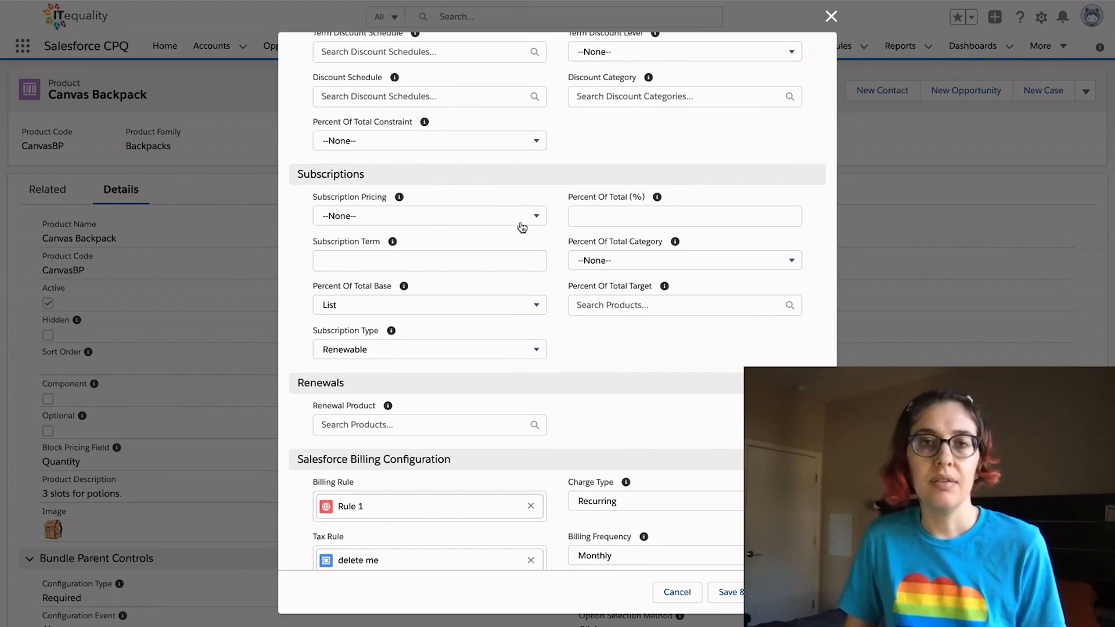
left_click(429, 216)
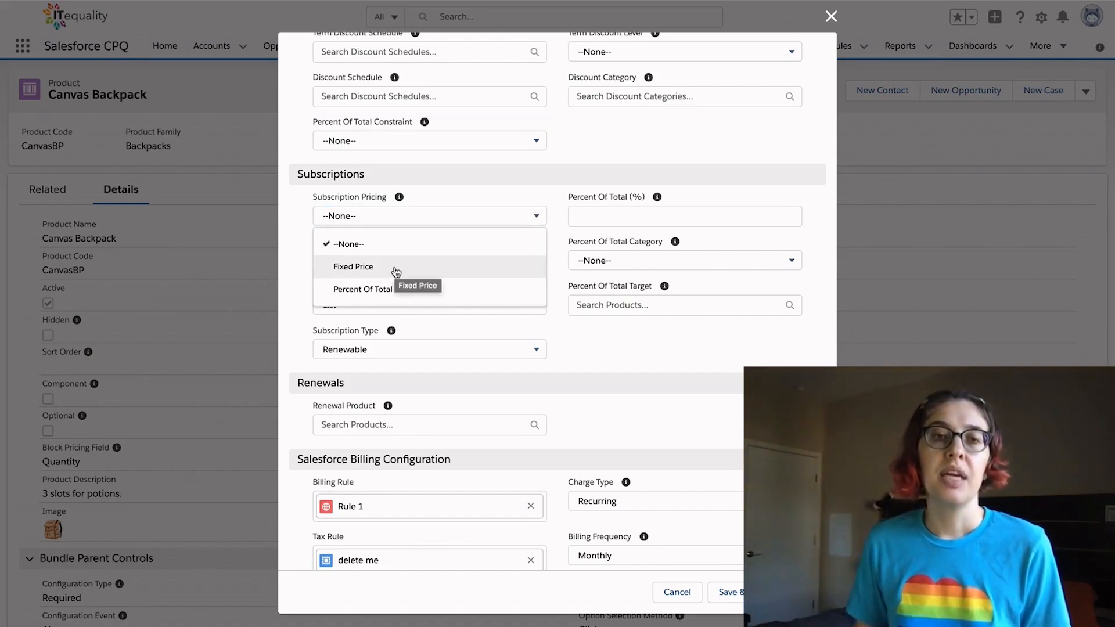
mouse_move(446, 291)
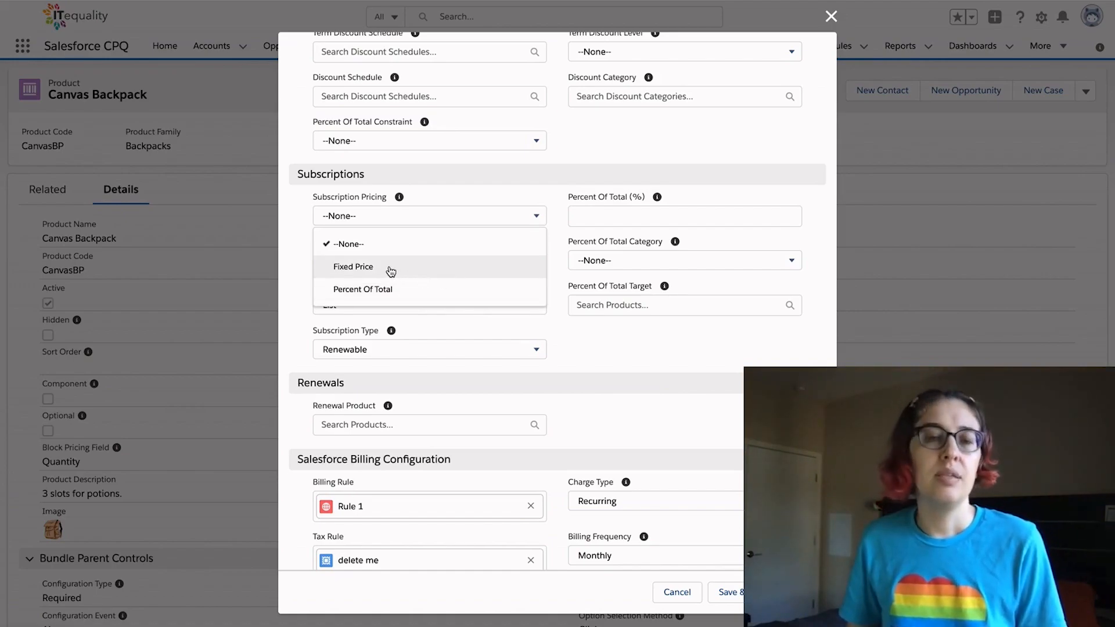
Give Canvas Backpack Fixed Price subscription pricing and a subscription term of 1.
left_click(353, 267)
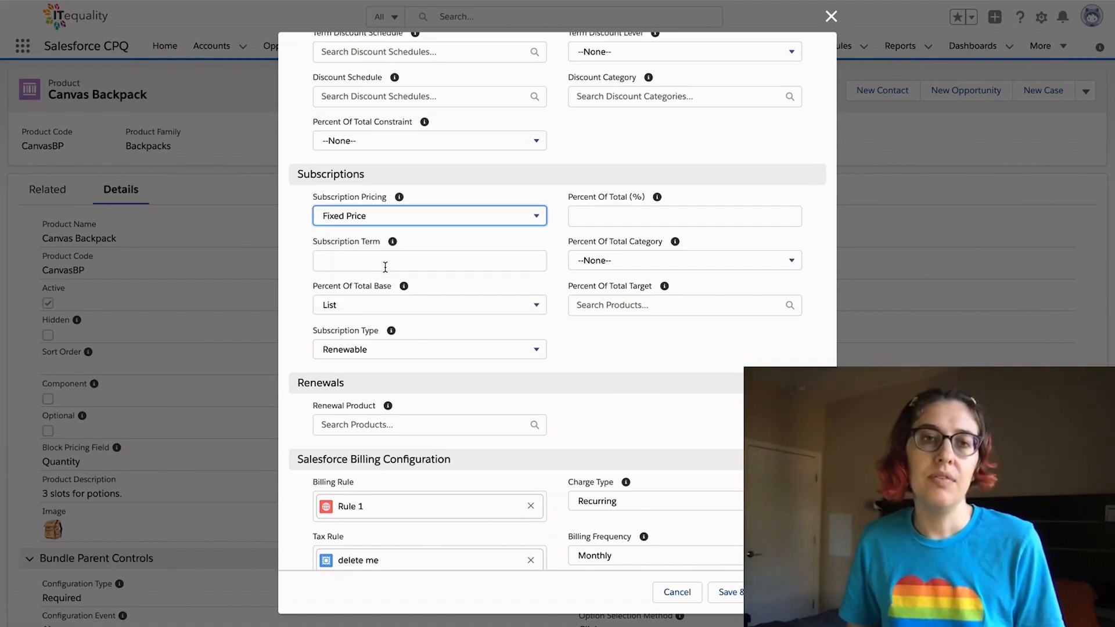
left_click(428, 260)
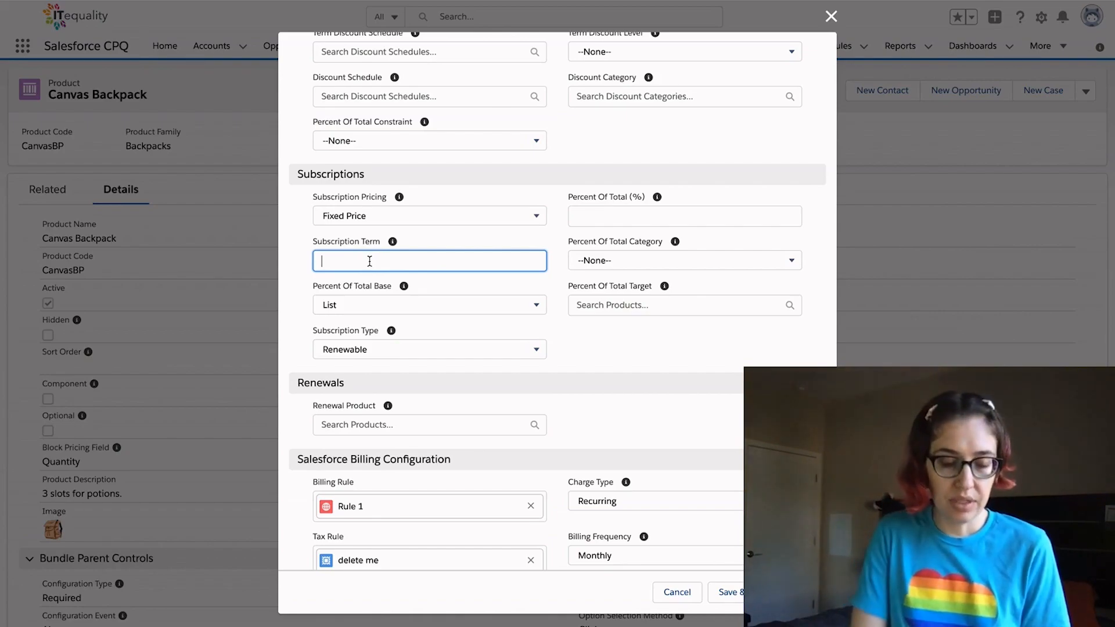
type("1")
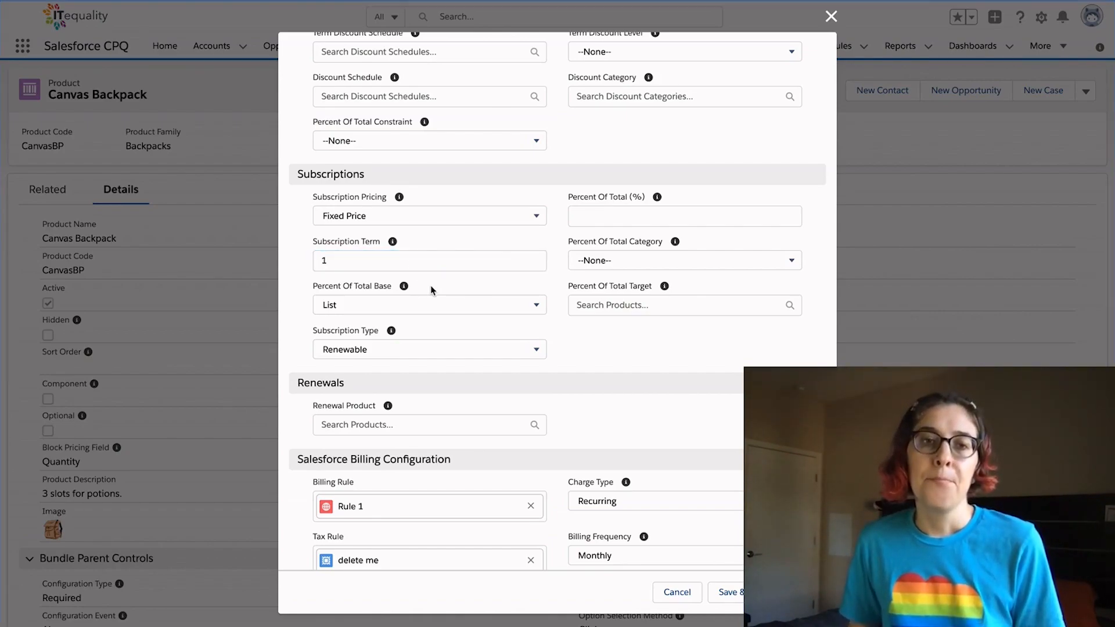
mouse_move(406, 297)
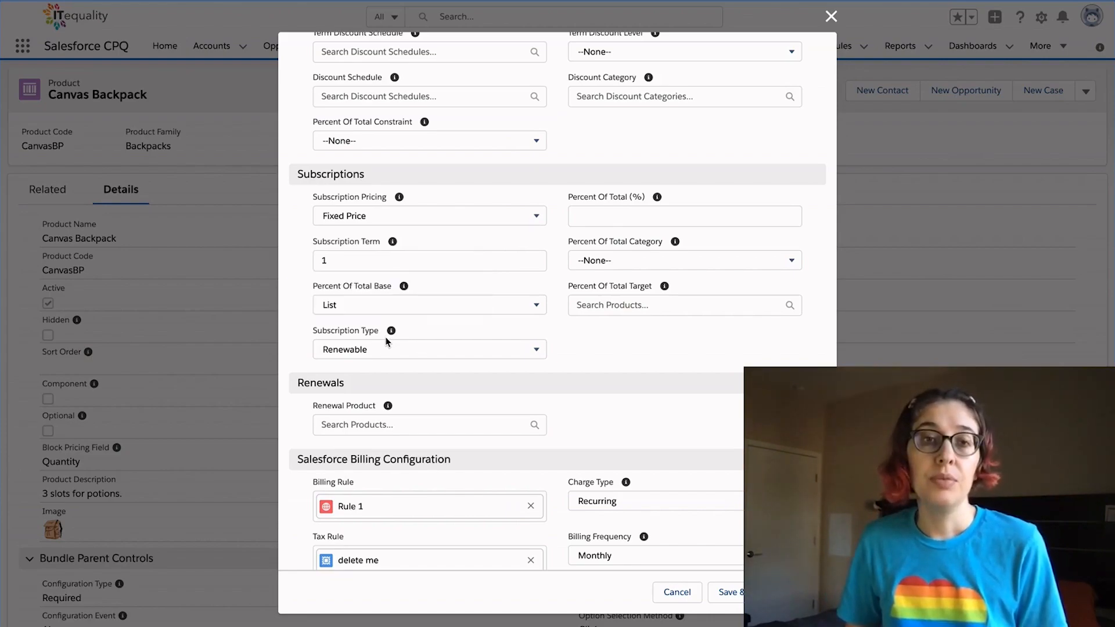
Review the Subscription Type choices, leaving Renewable as the value.
left_click(429, 349)
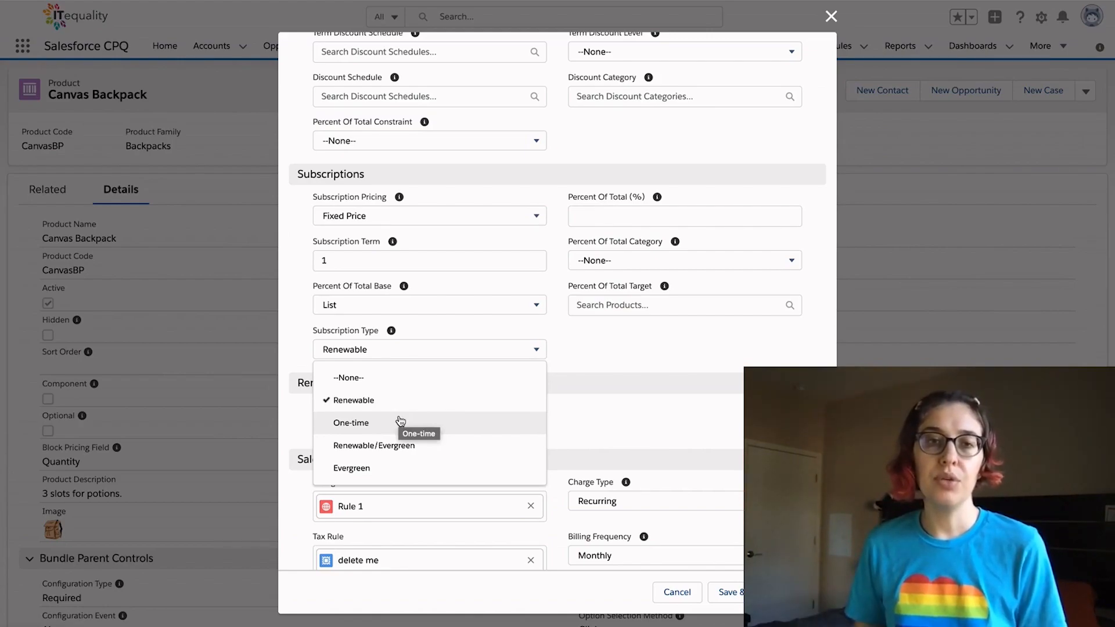
mouse_move(411, 448)
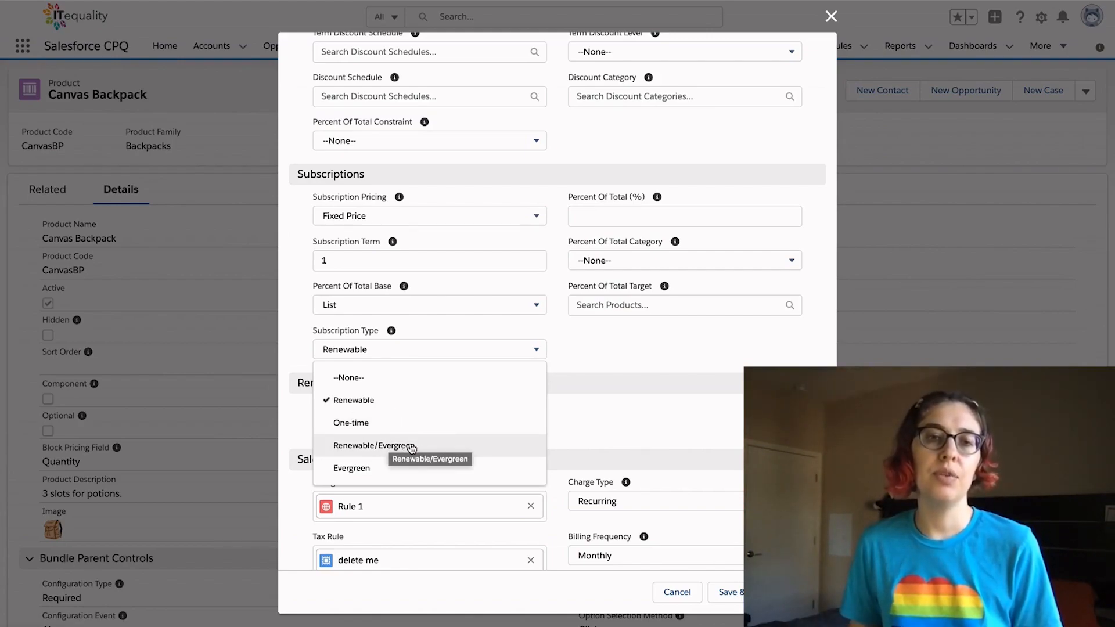
mouse_move(412, 468)
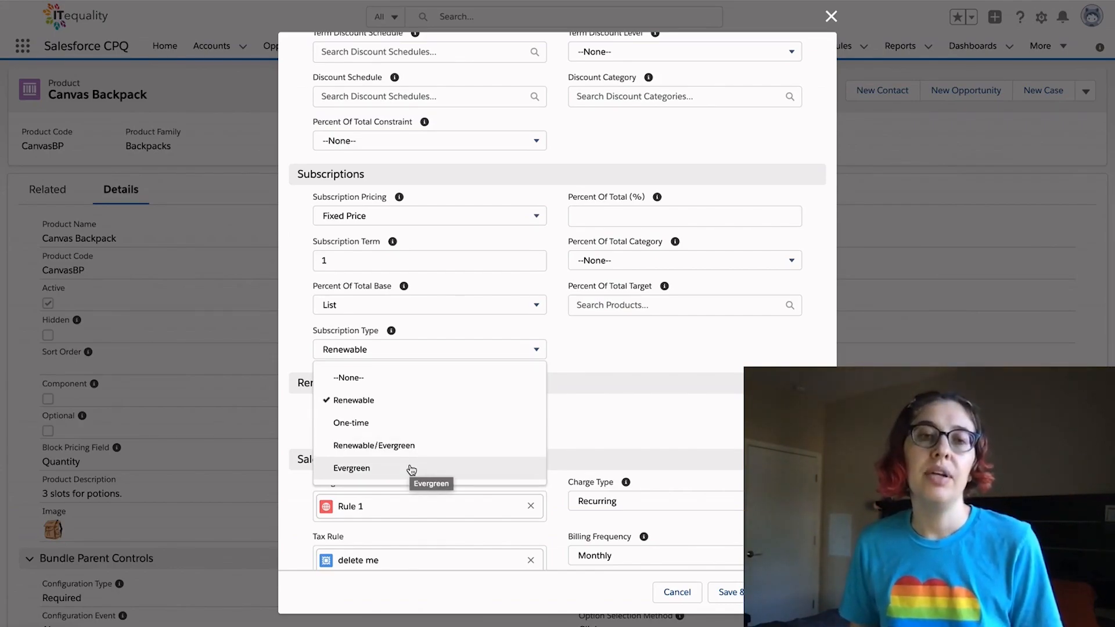
mouse_move(396, 399)
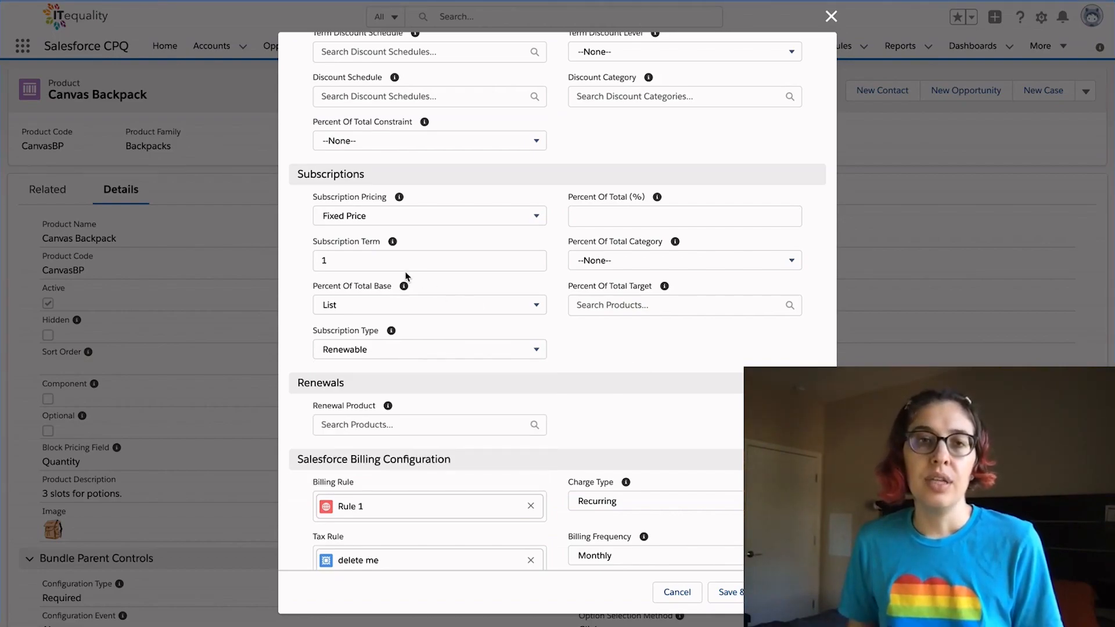
mouse_move(428, 280)
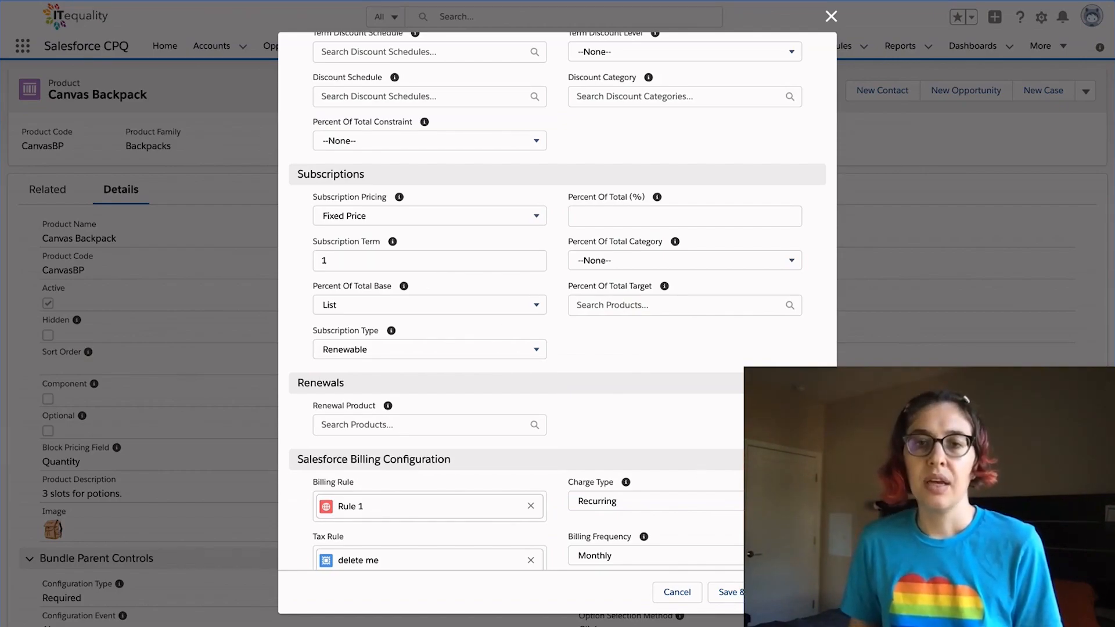
Save the backpack settings and open the product selection list for quote Q-00017.
left_click(733, 592)
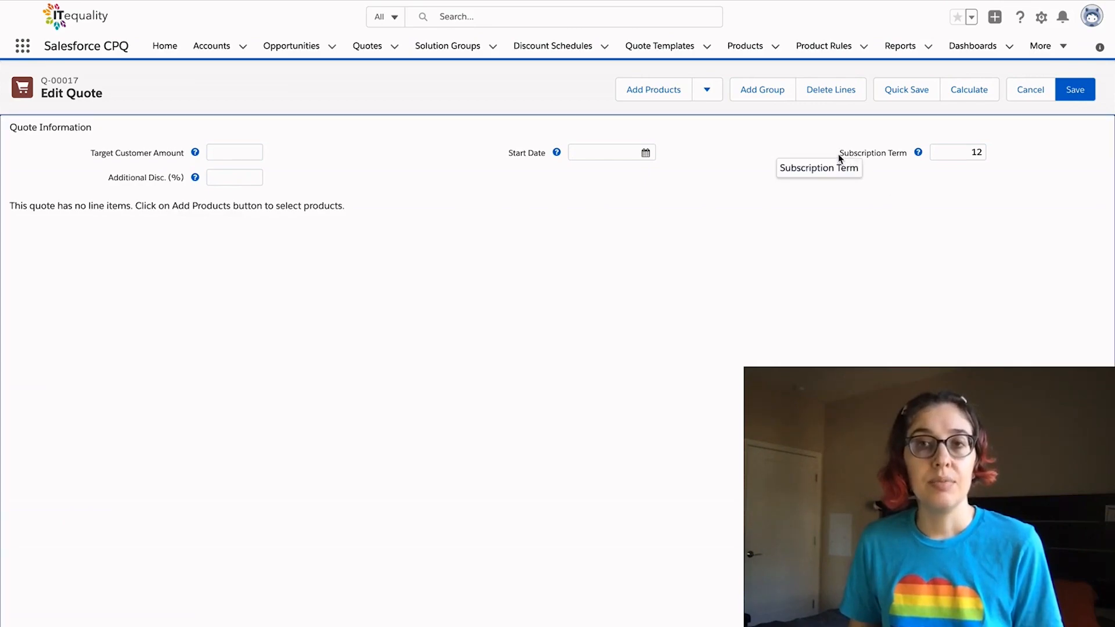
mouse_move(918, 152)
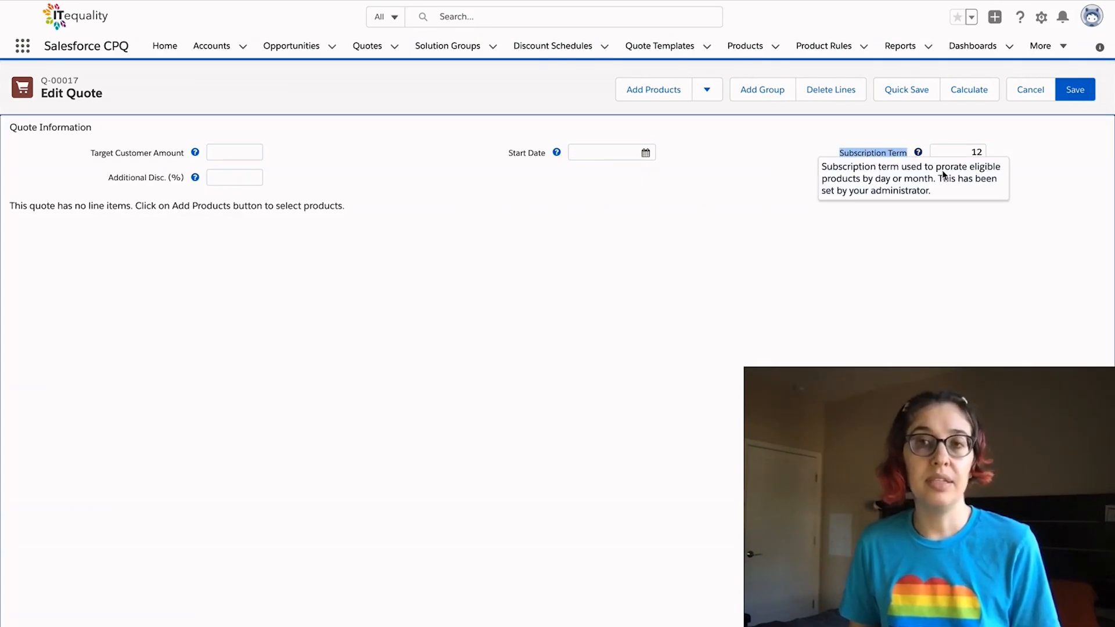
mouse_move(1027, 183)
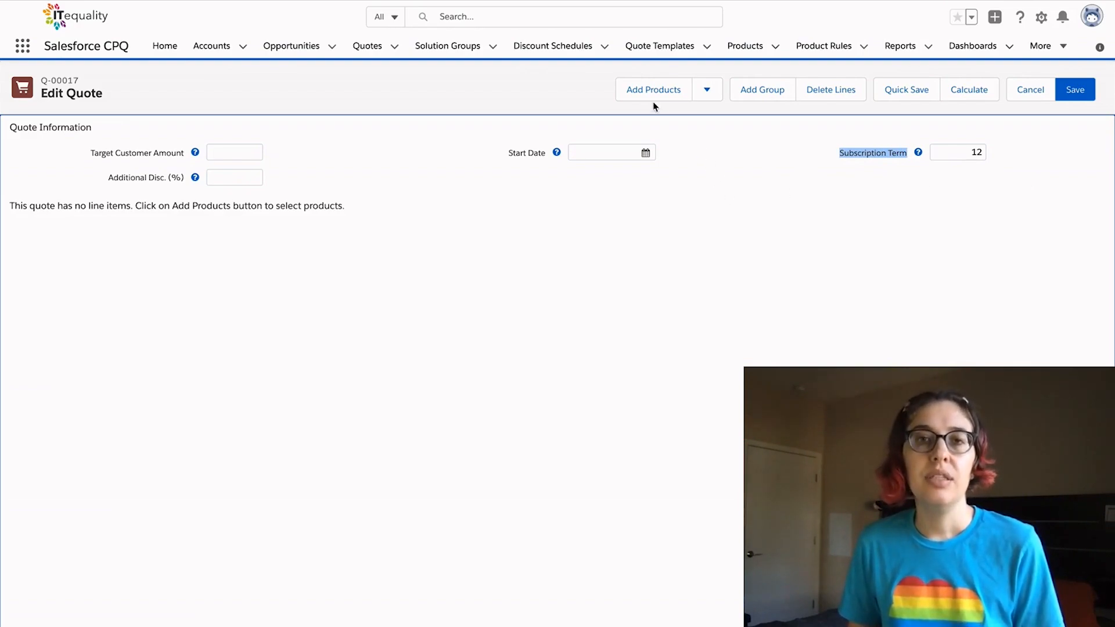
left_click(653, 89)
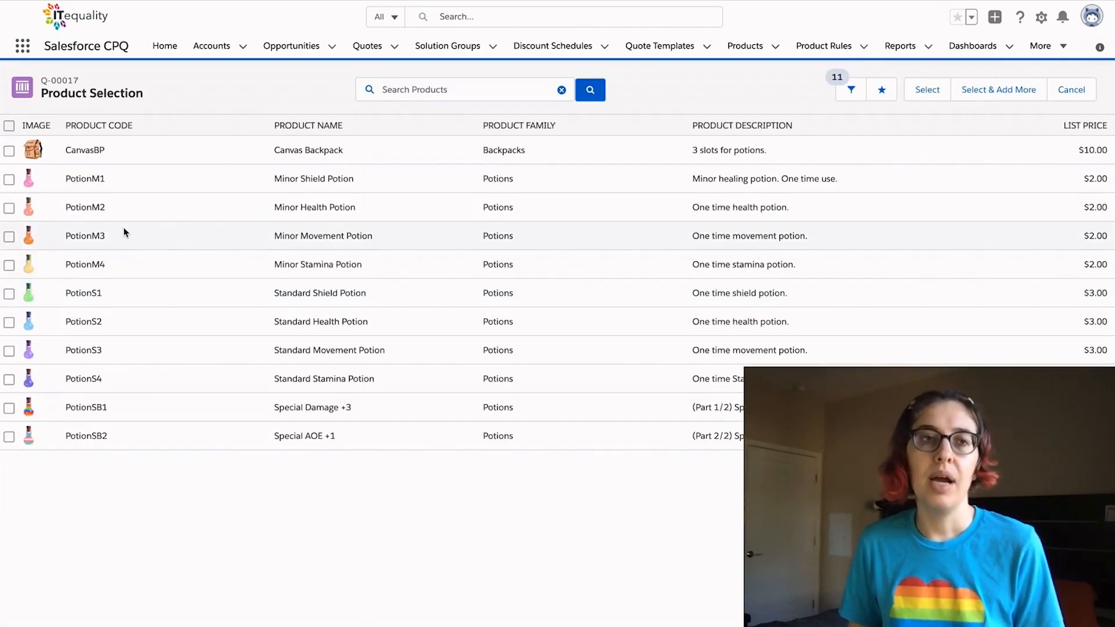
Add Canvas Backpack and Minor Movement Potion to quote Q-00017.
left_click(10, 150)
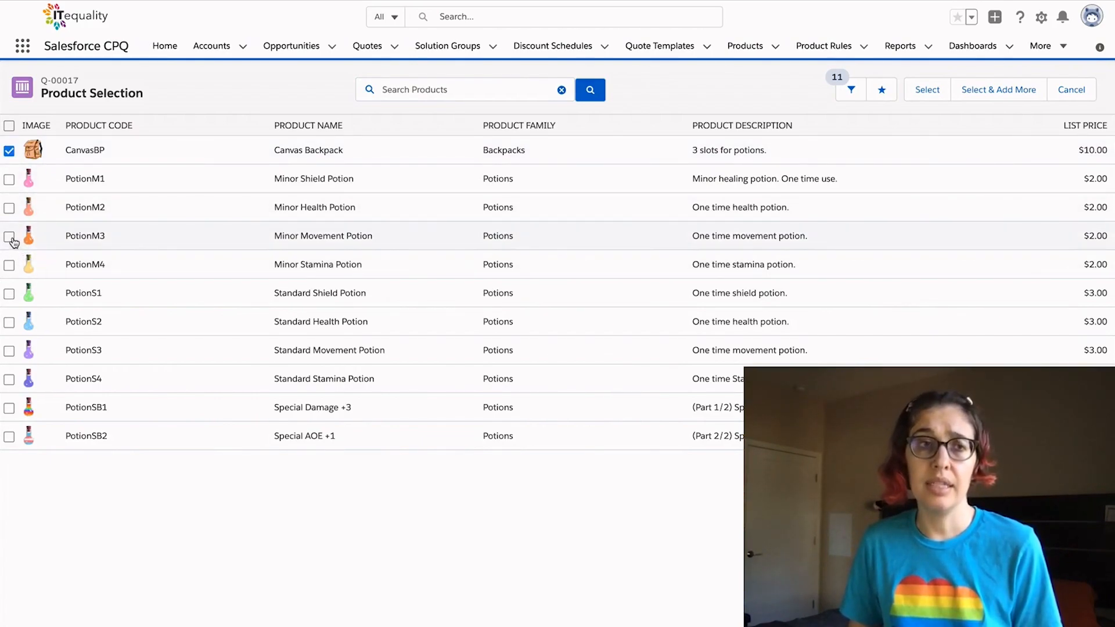
left_click(9, 235)
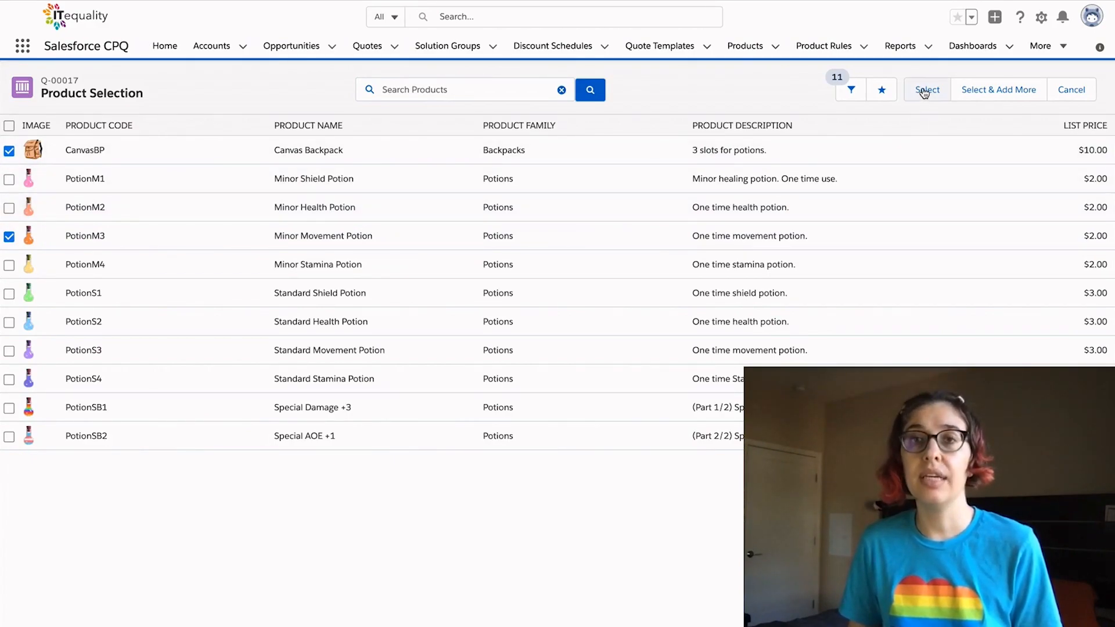
left_click(927, 89)
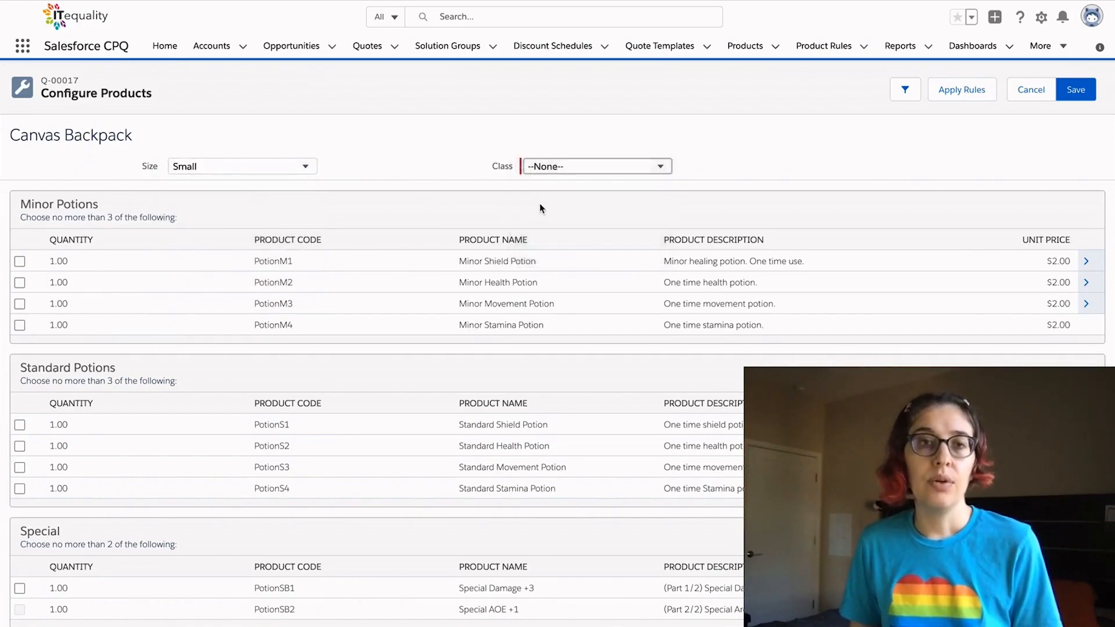
Include Minor Shield, Health and Movement Potions in the Druid backpack bundle and save.
left_click(20, 261)
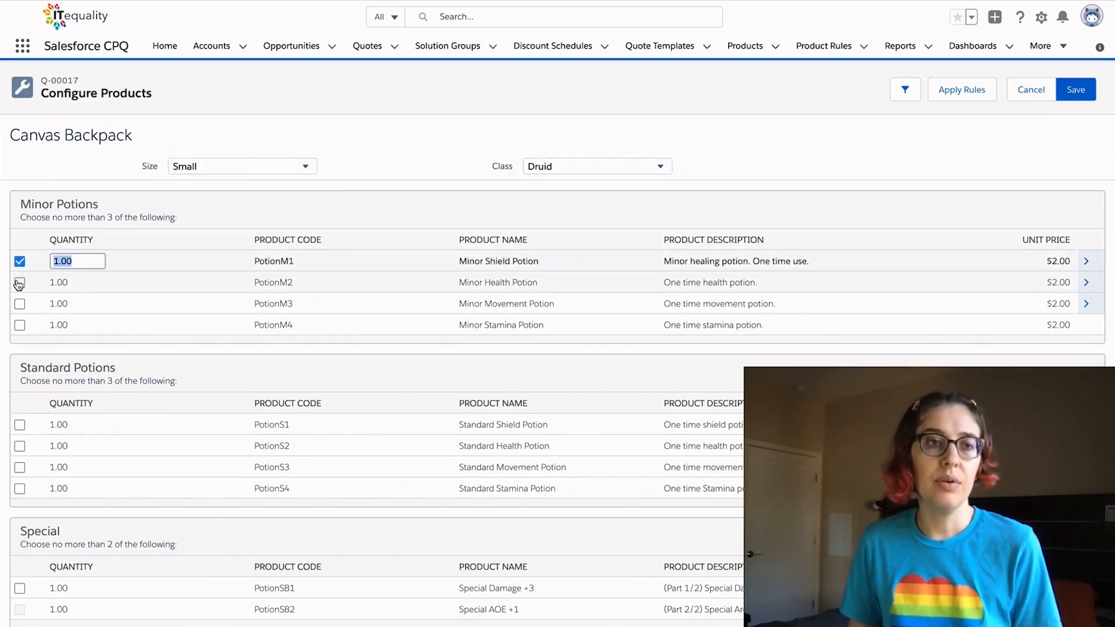
left_click(20, 303)
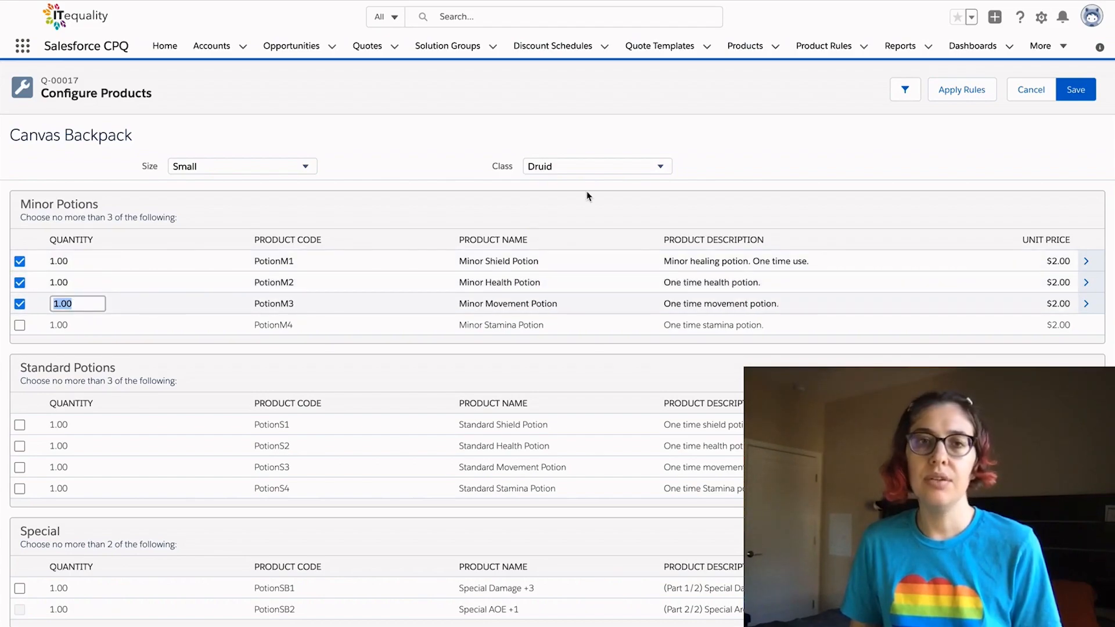
left_click(1075, 89)
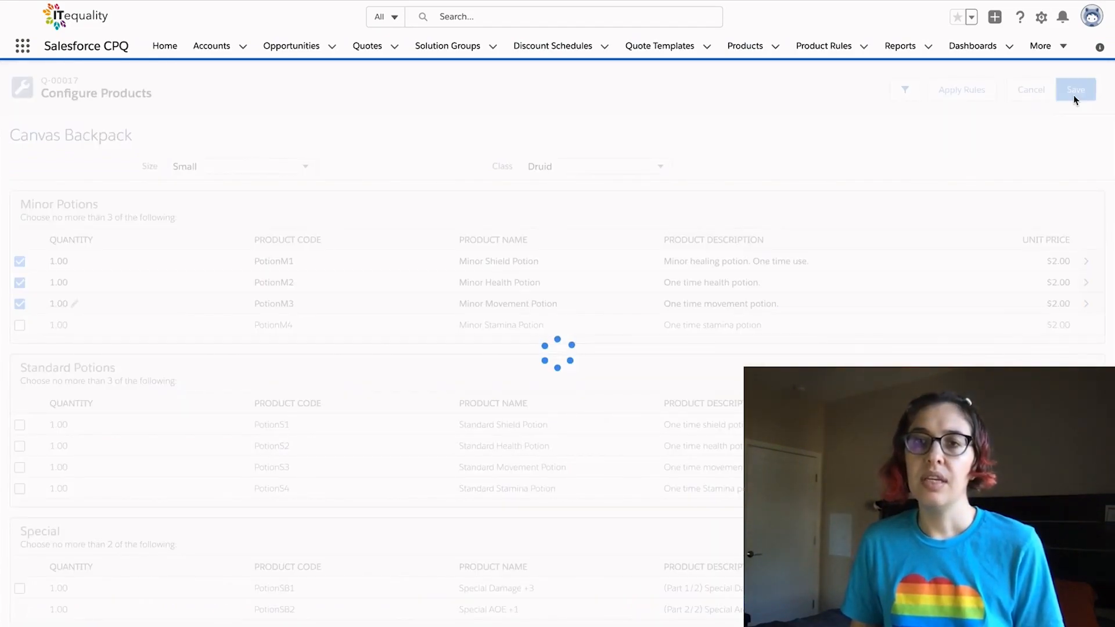
left_click(1075, 89)
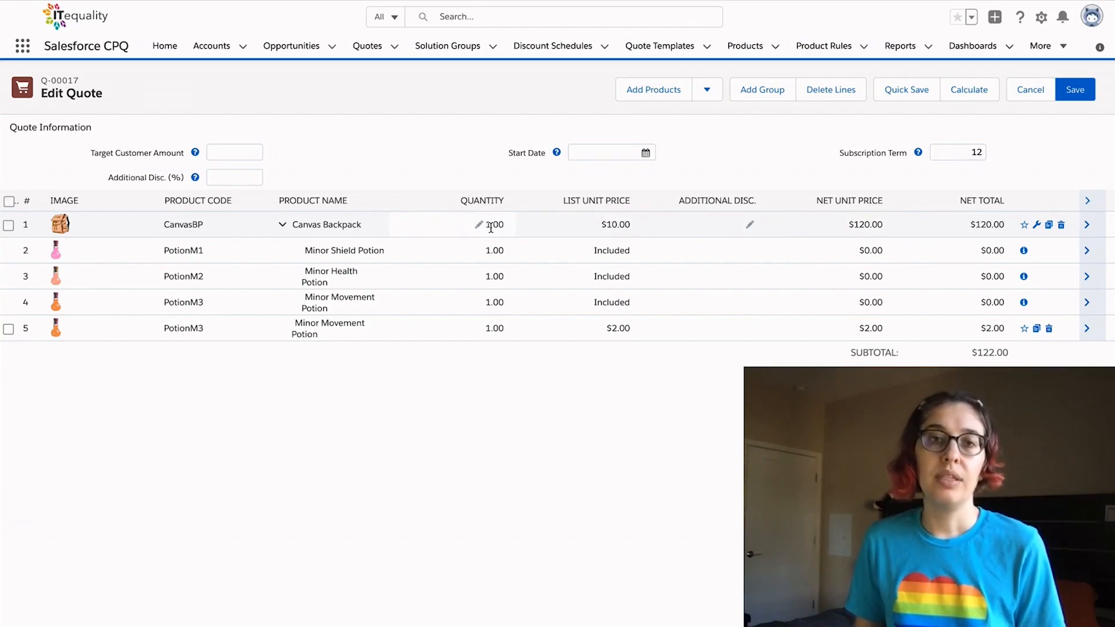
mouse_move(887, 149)
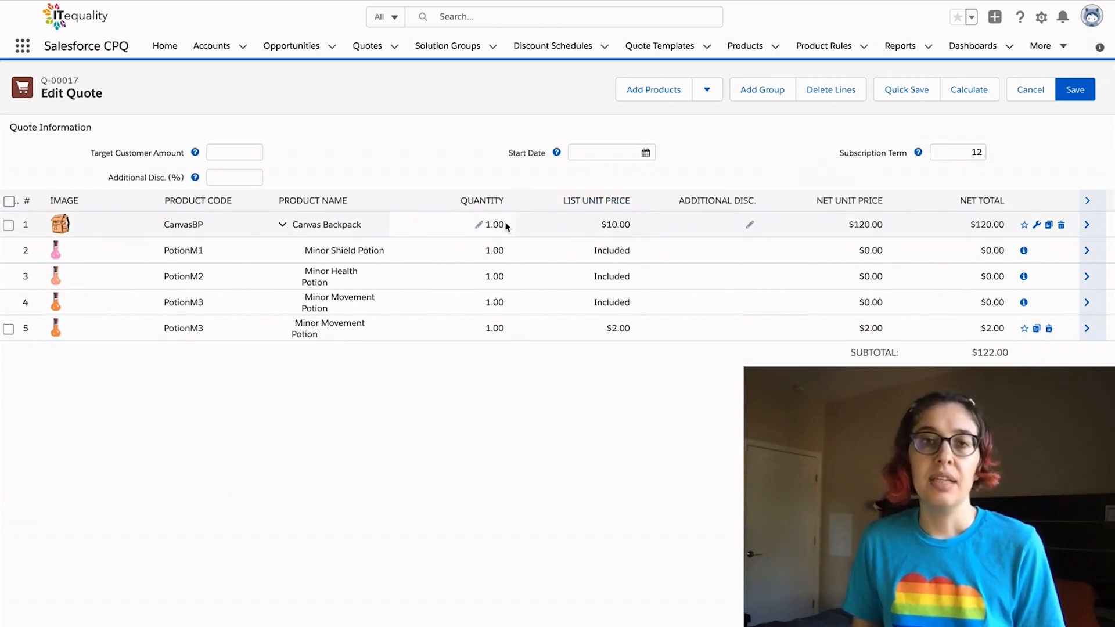
Set the Canvas Backpack quantity to 2, giving a $240 net total.
type("2")
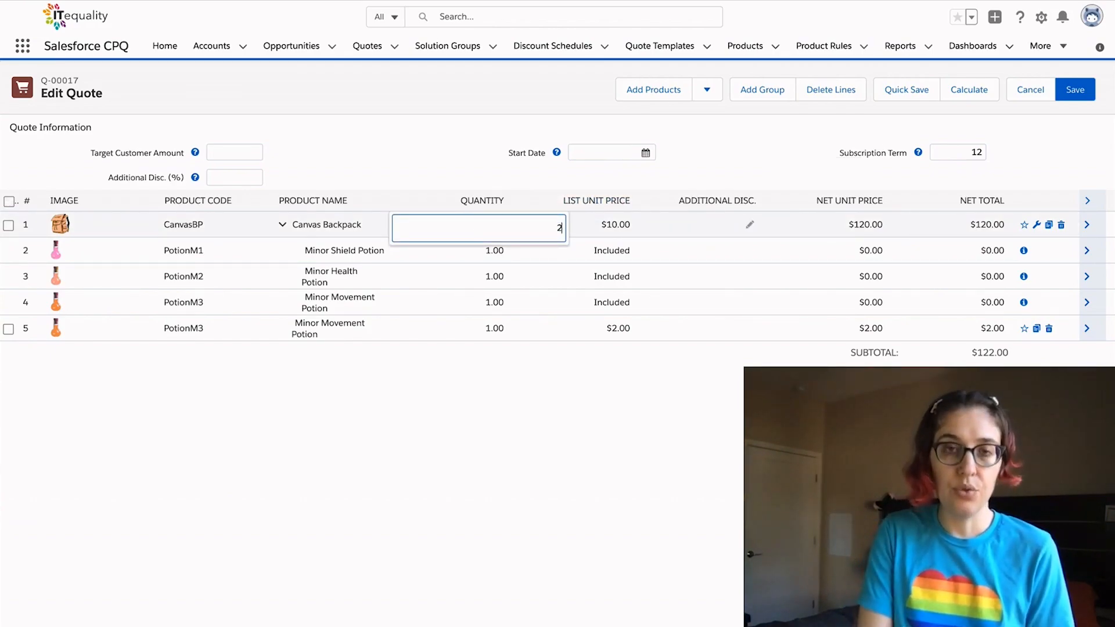
left_click(1075, 89)
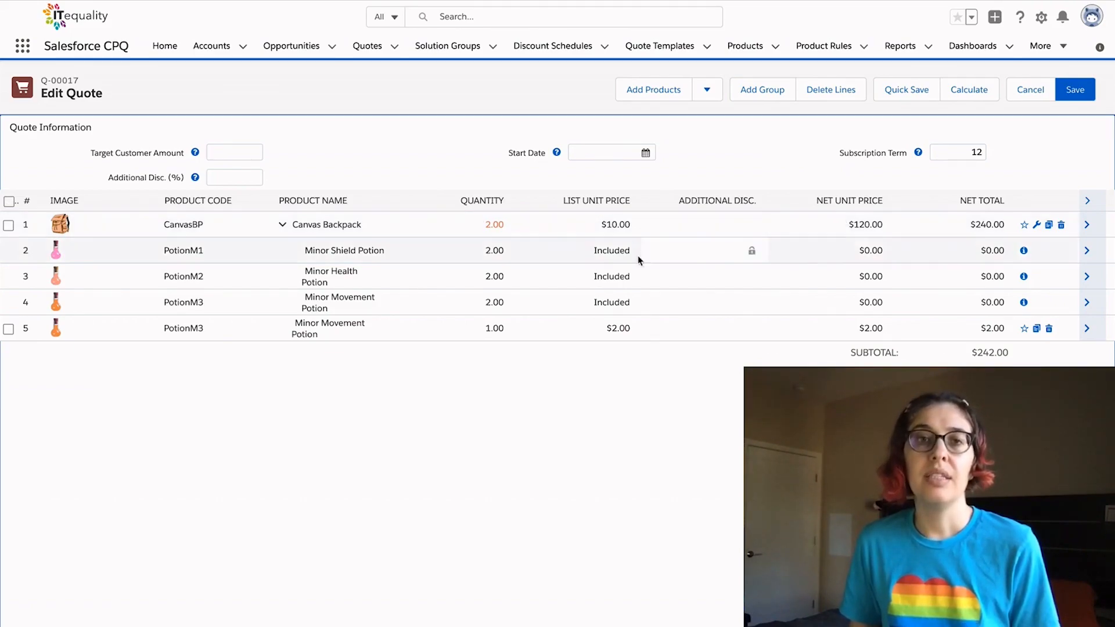
left_click(482, 200)
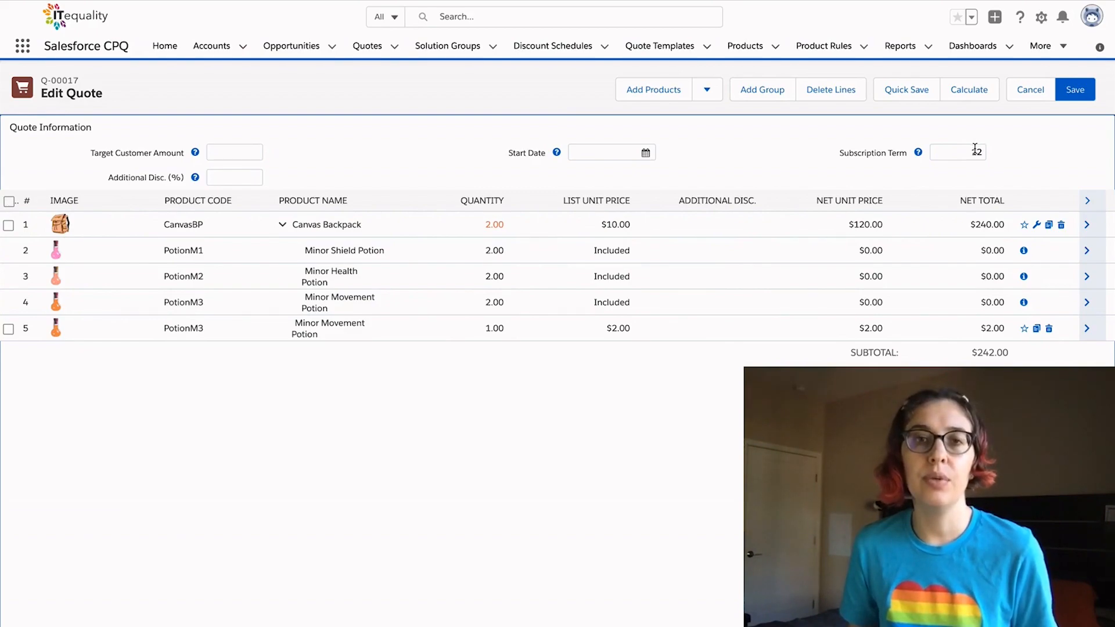
type("12")
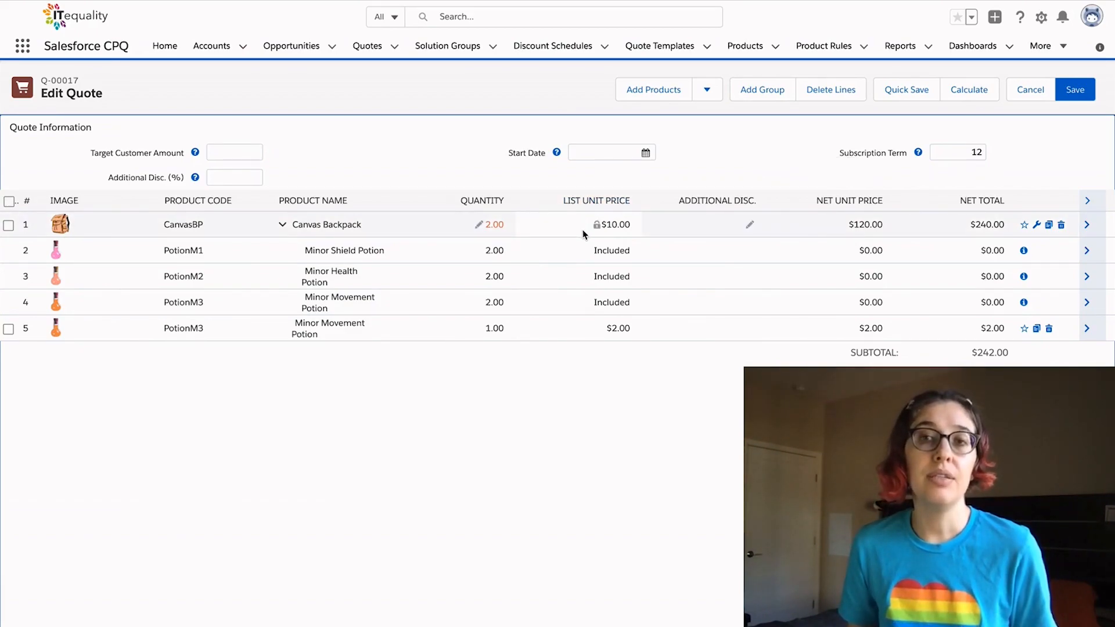